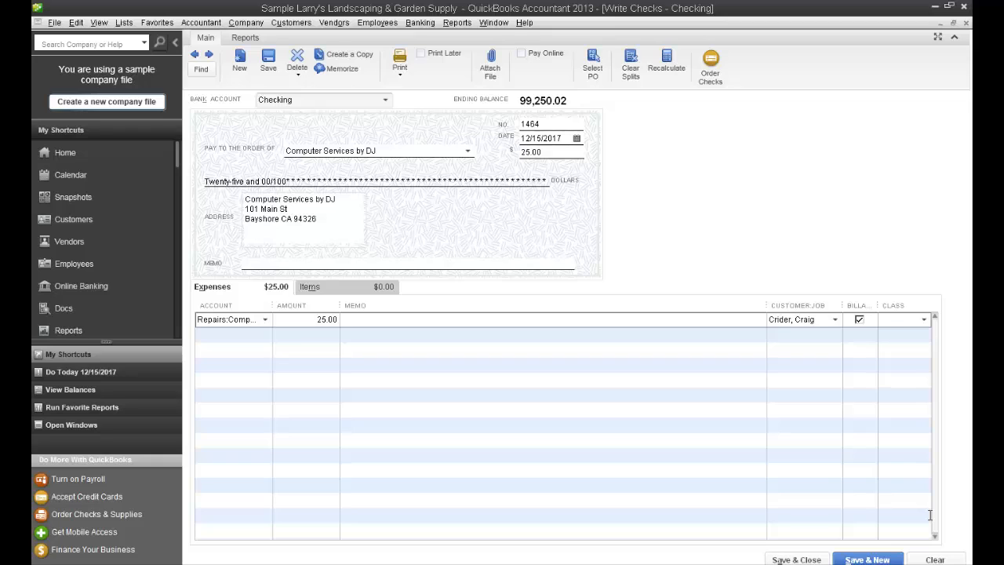
mouse_move(473, 294)
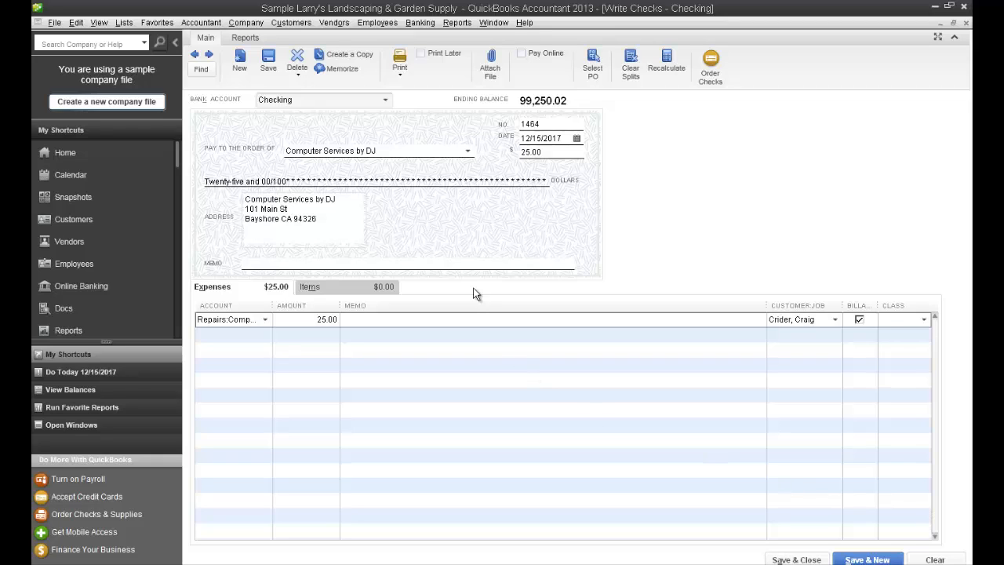
mouse_move(377, 194)
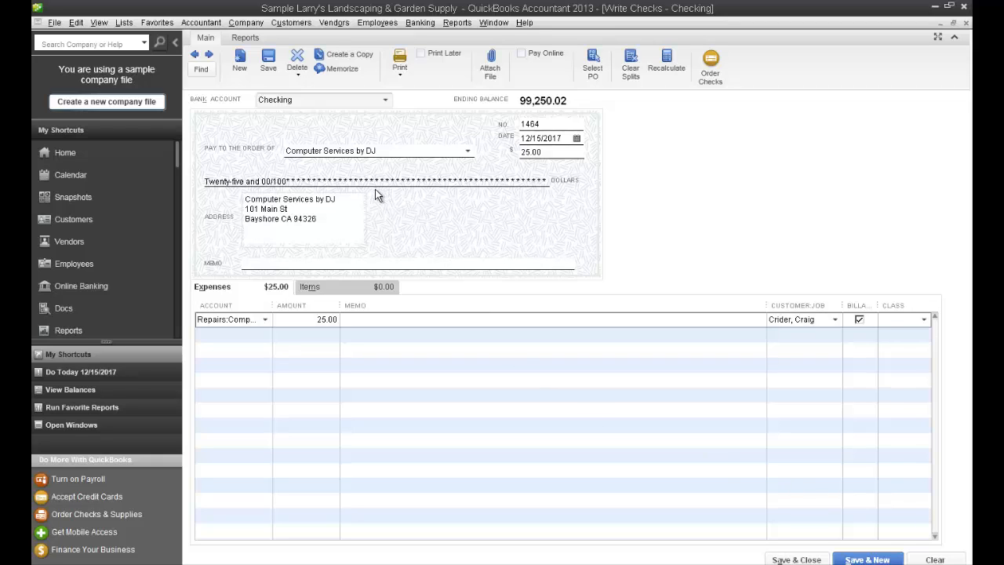
mouse_move(839, 344)
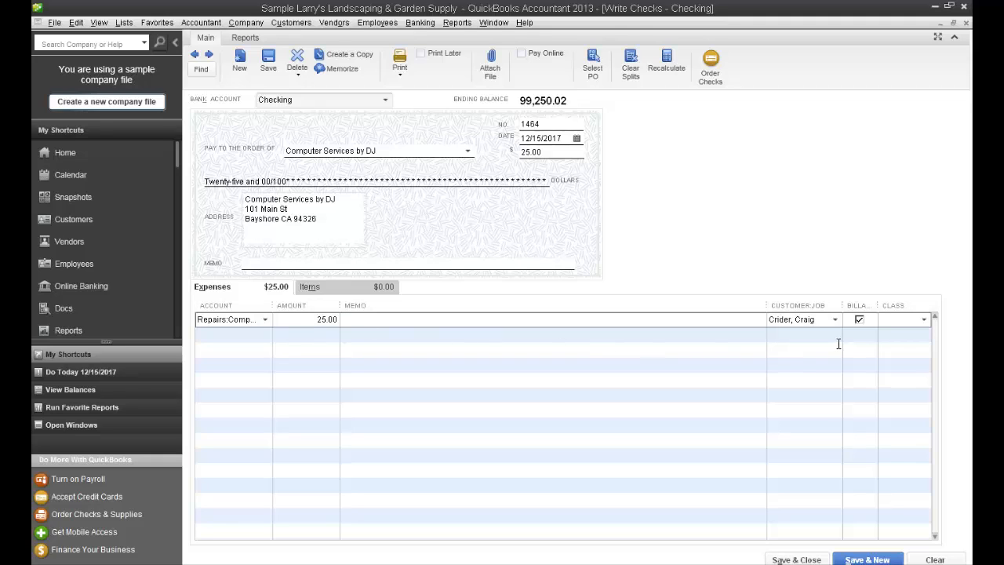
mouse_move(833, 326)
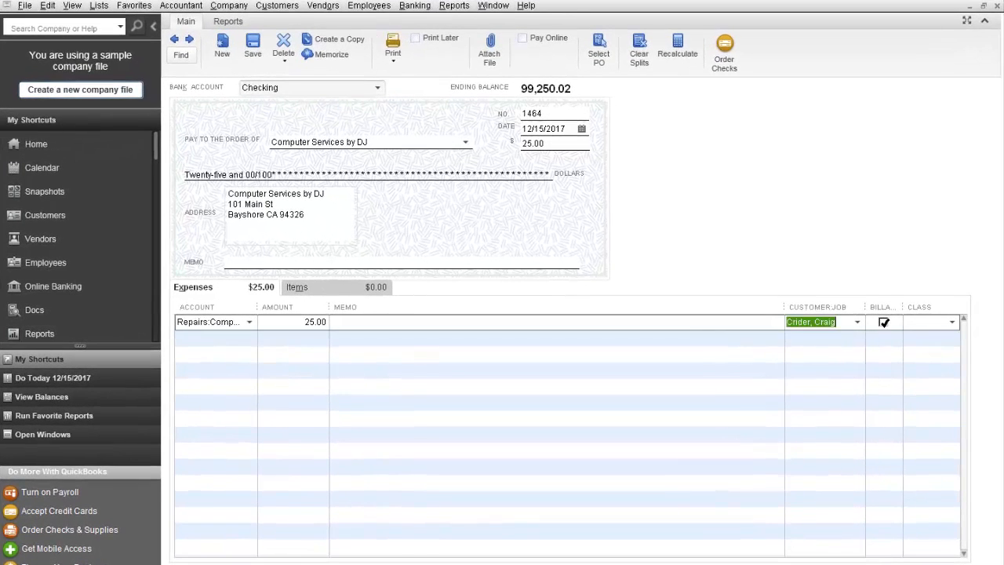
click(883, 321)
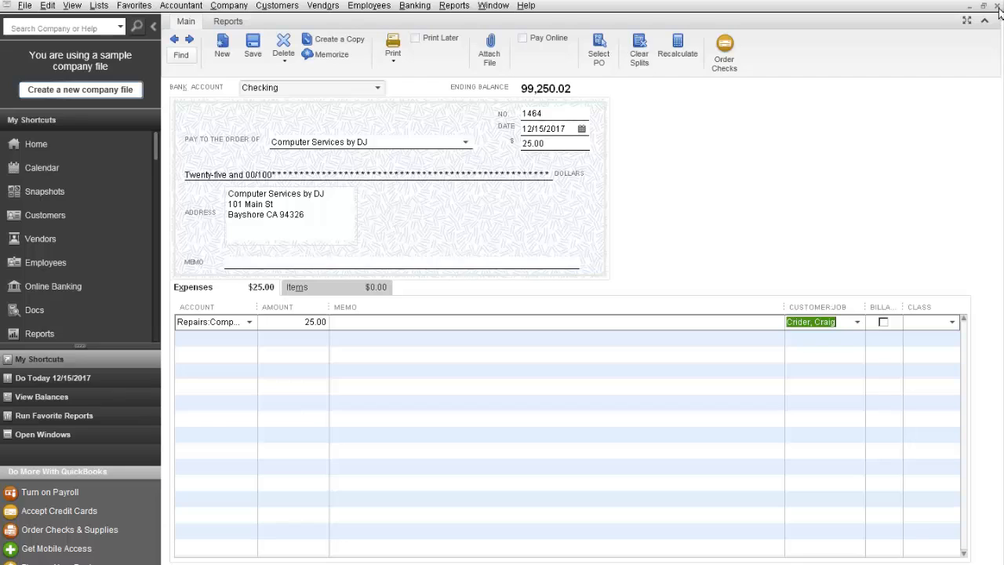
Close the Write Checks window without recording the check, then bring up the Edit menu.
click(999, 5)
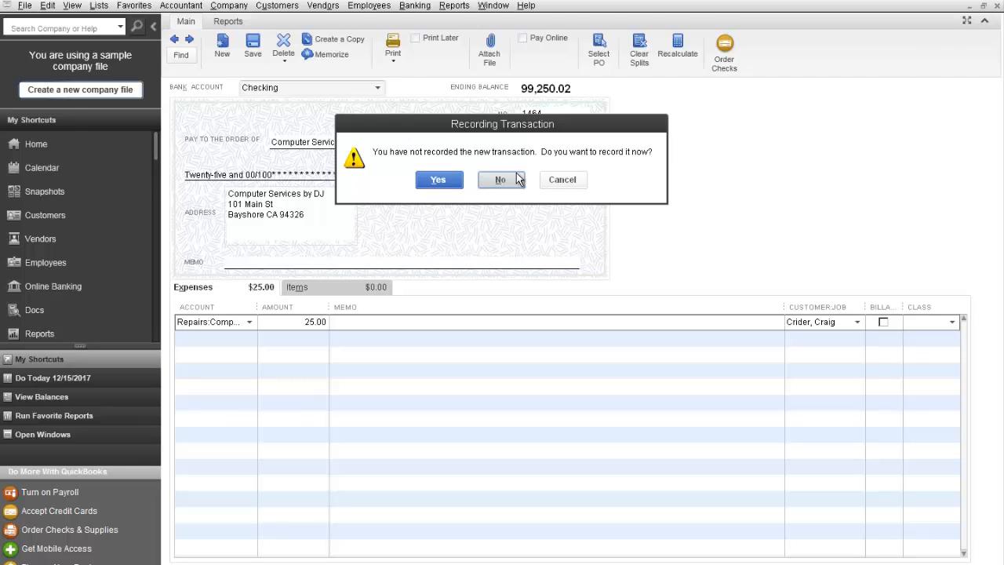
click(500, 180)
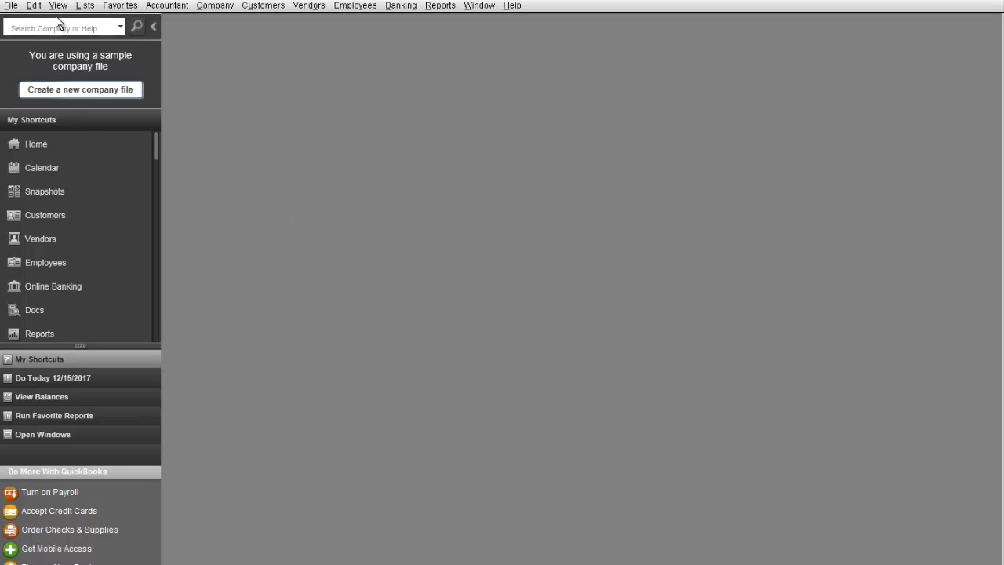
click(33, 5)
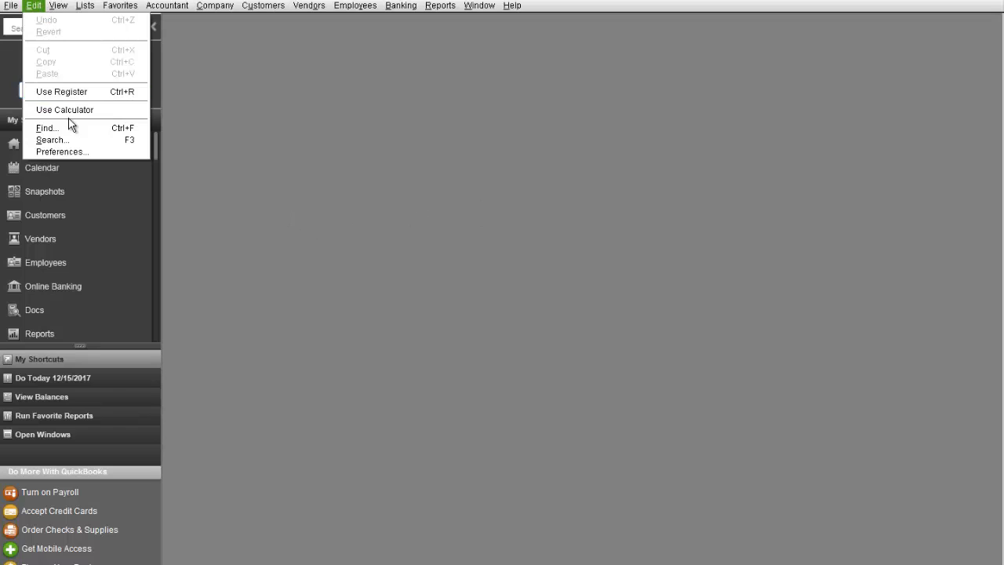
mouse_move(62, 151)
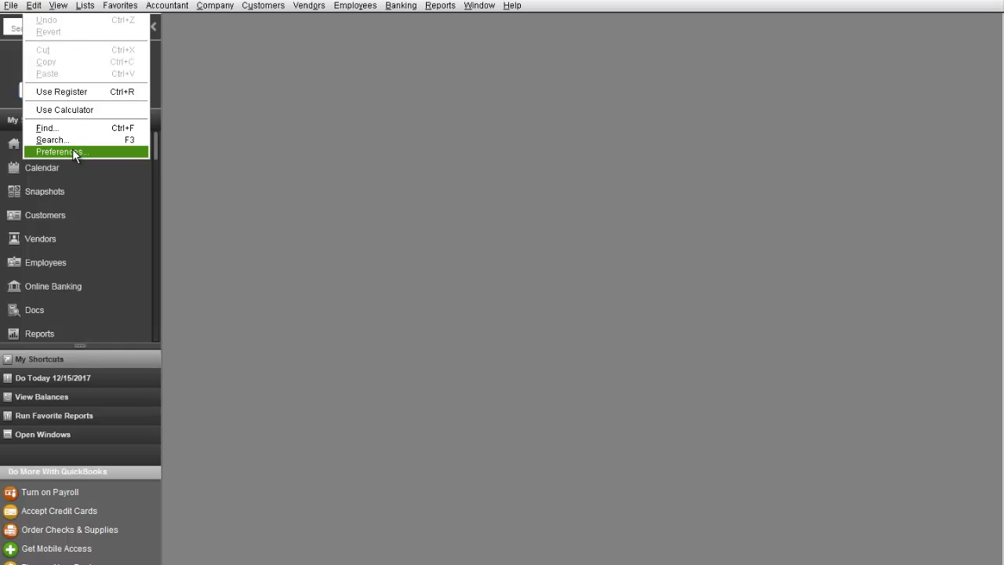
In Time & Expenses company preferences, keep time tracking off, uncheck 'Mark all expenses as billable', and save.
click(60, 151)
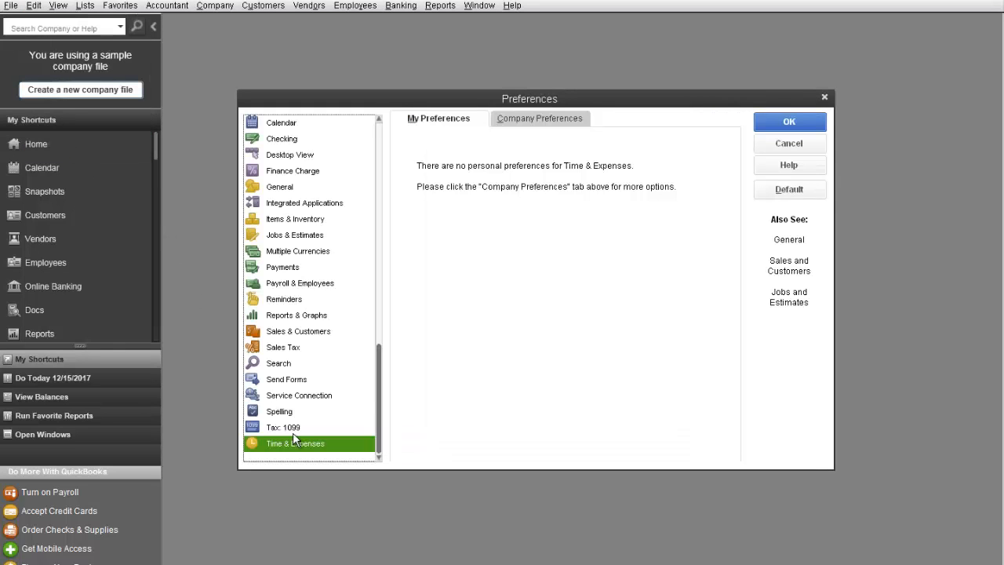
mouse_move(539, 152)
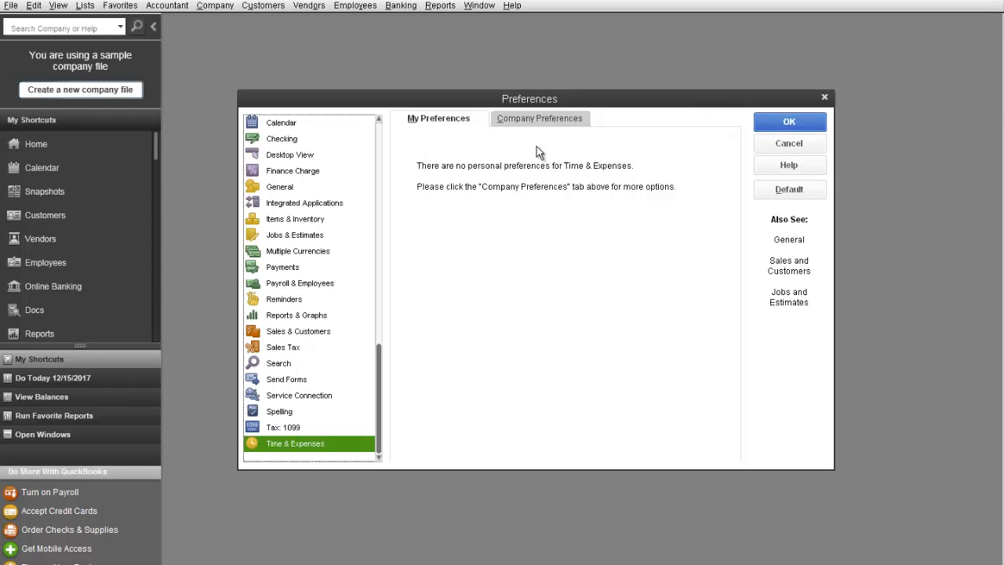
click(538, 118)
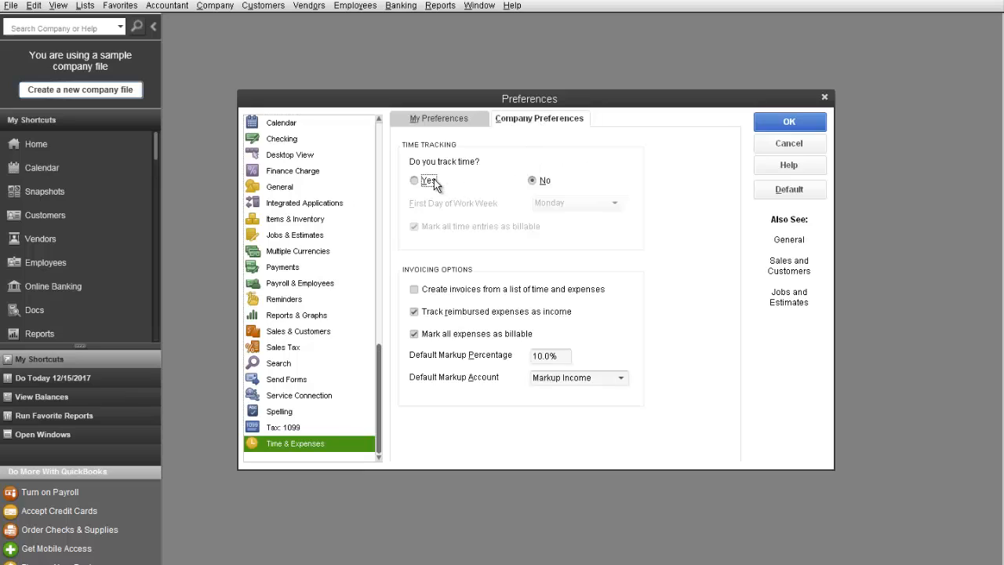
click(414, 181)
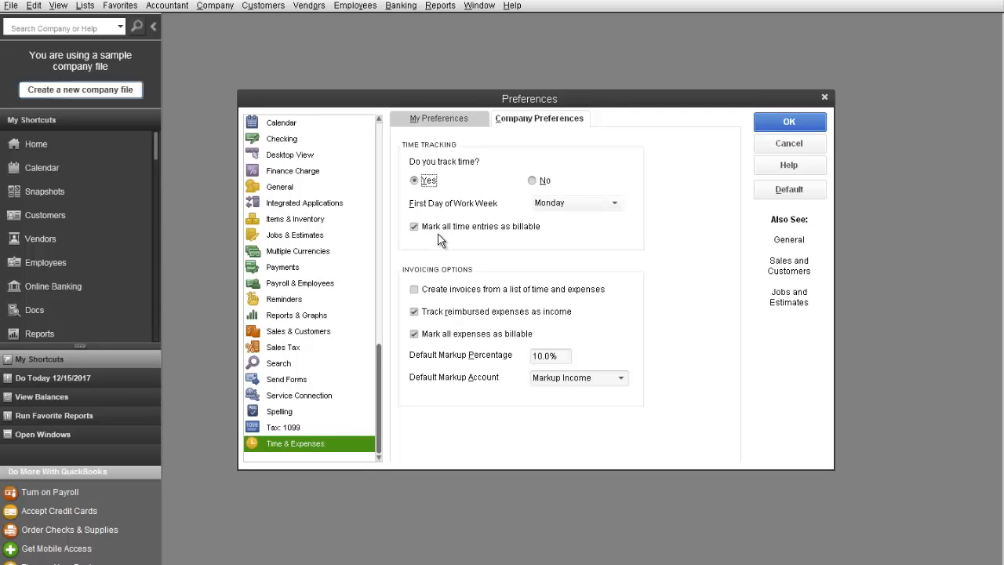
mouse_move(538, 191)
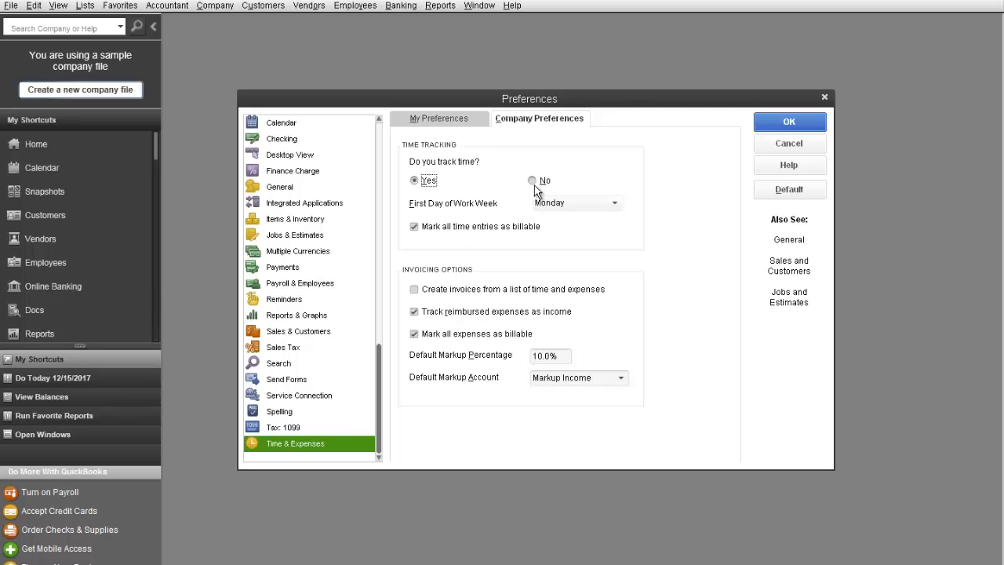
click(532, 180)
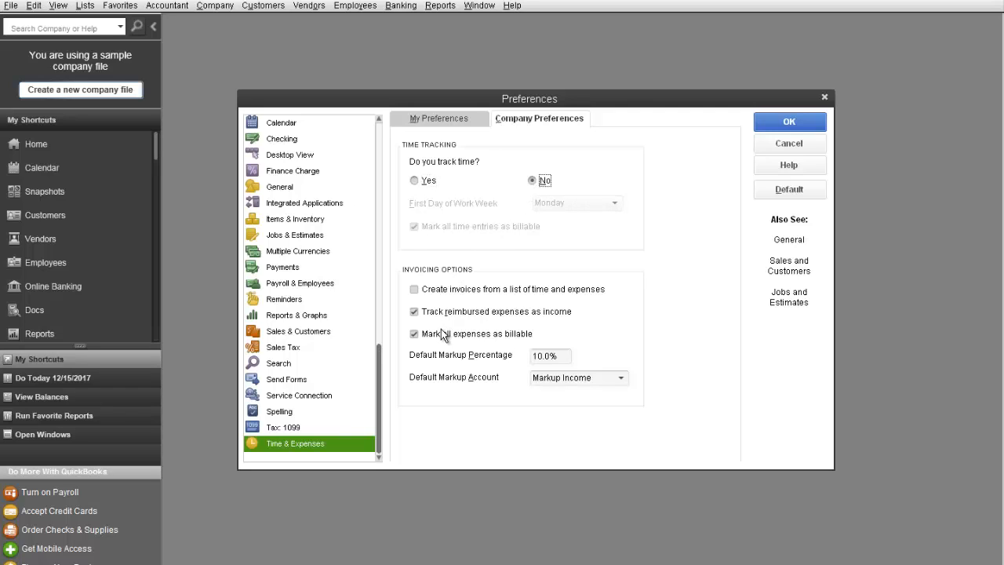
mouse_move(489, 285)
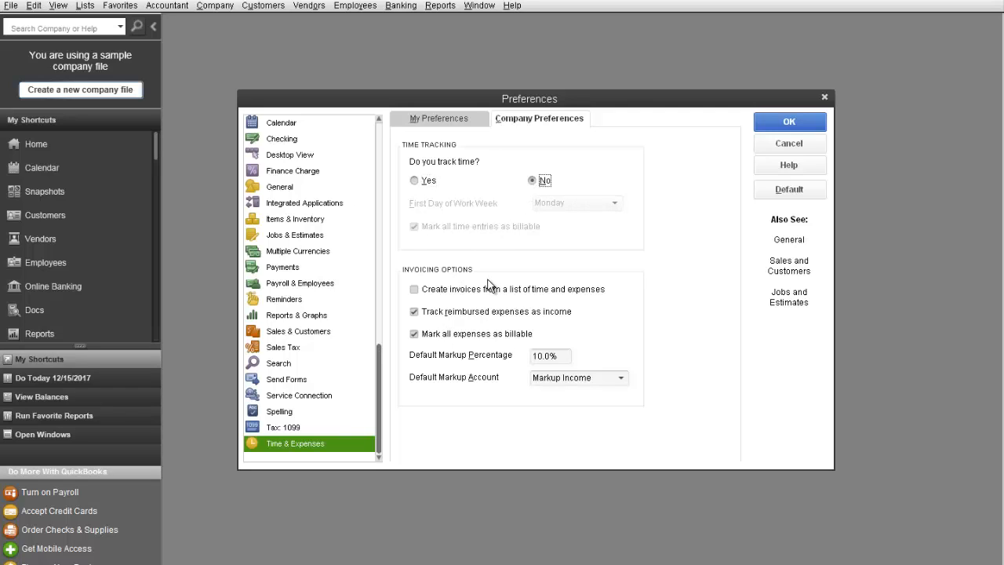
mouse_move(424, 349)
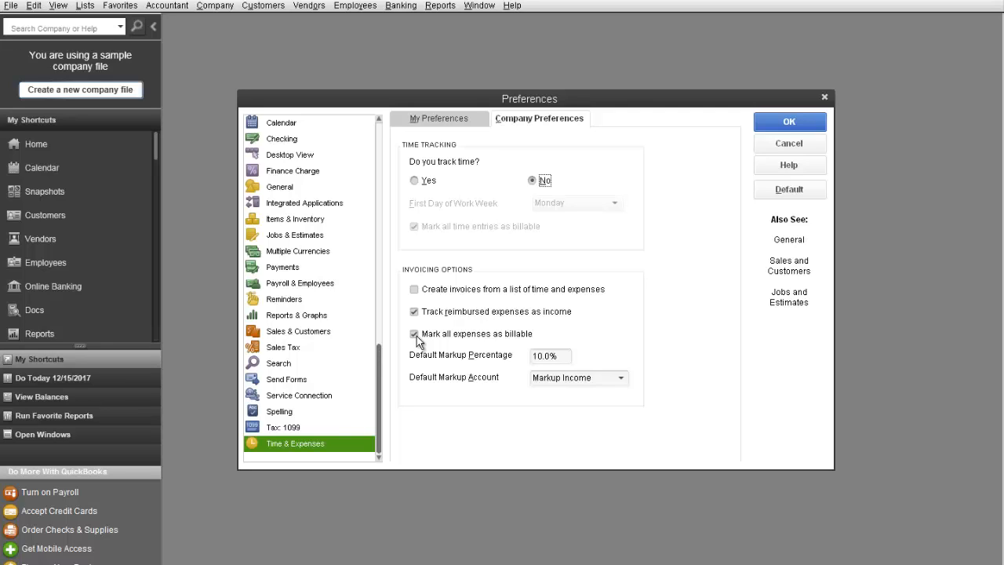
click(414, 334)
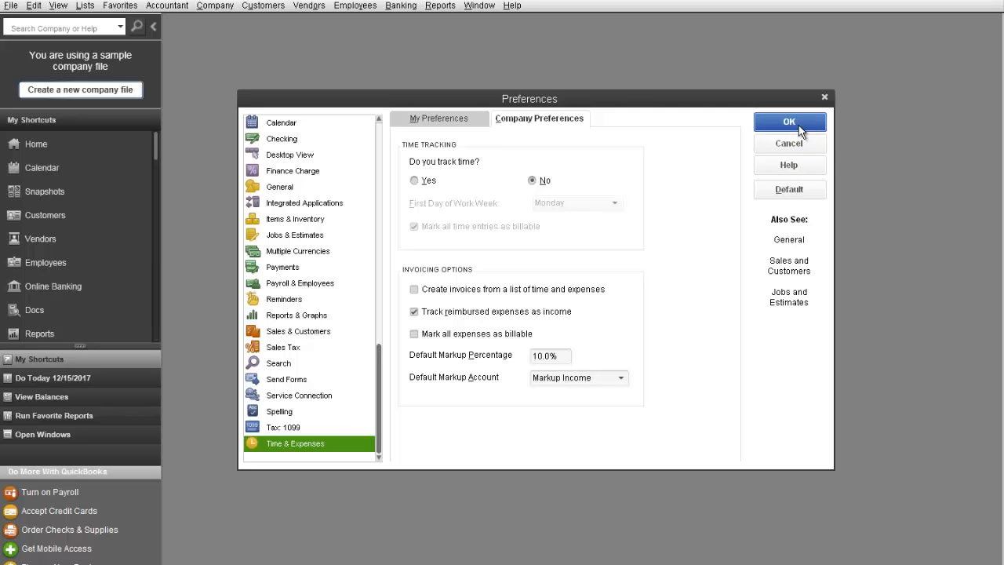
click(789, 121)
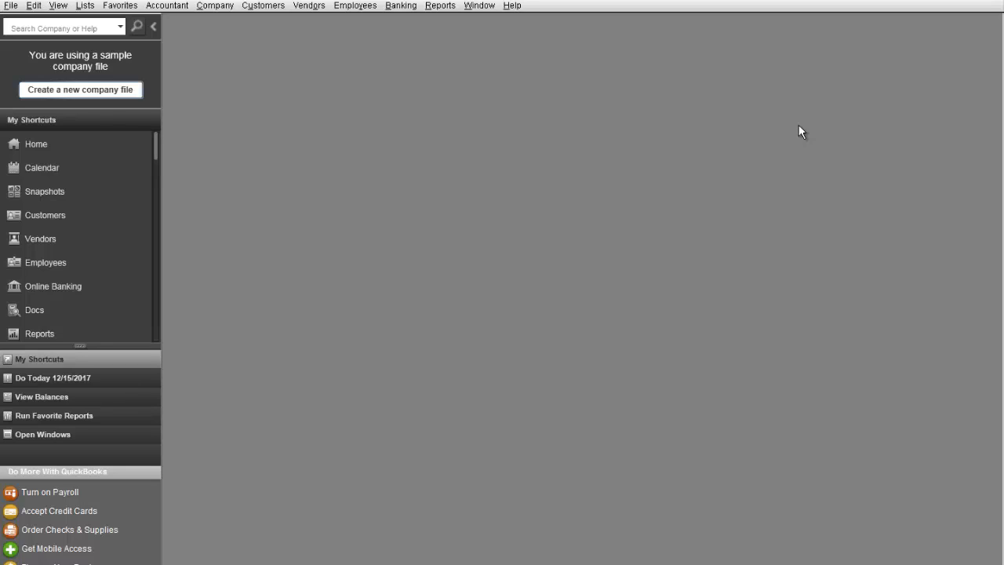
mouse_move(451, 47)
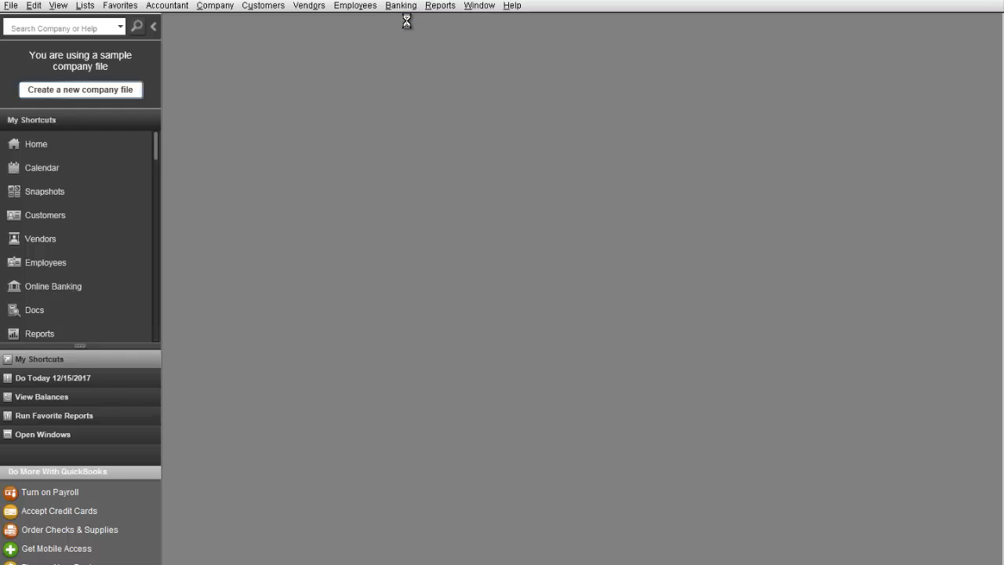
mouse_move(473, 198)
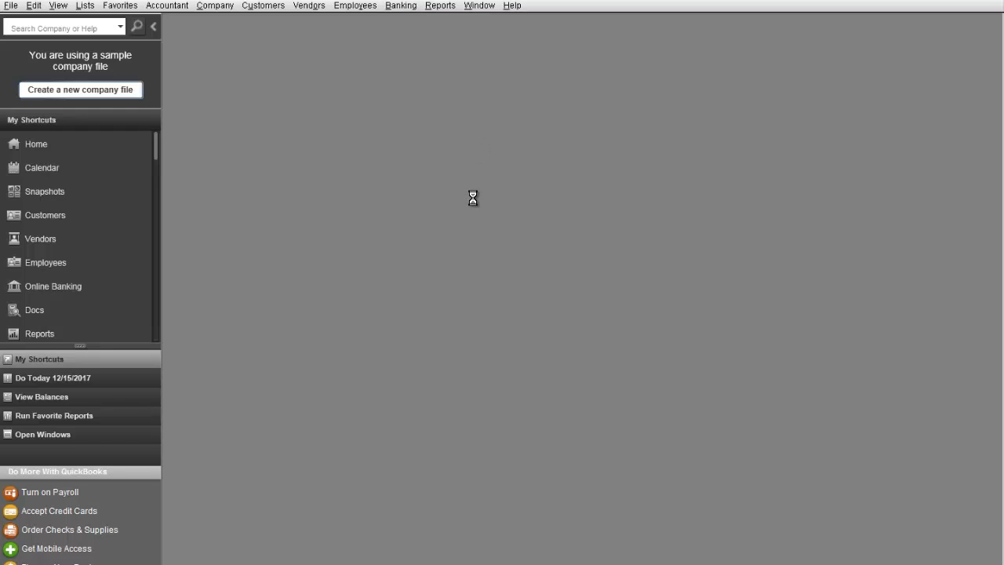
click(401, 5)
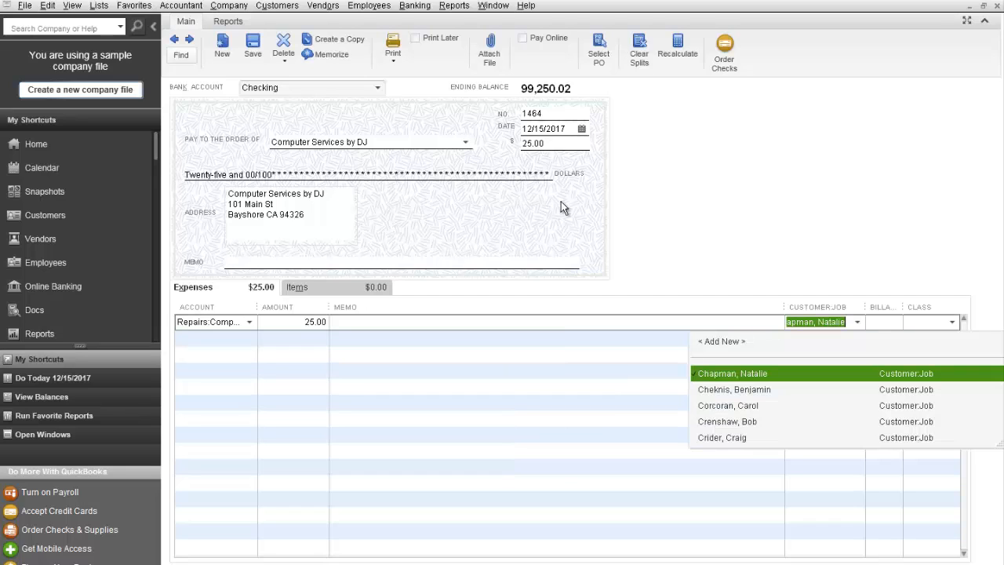
click(722, 437)
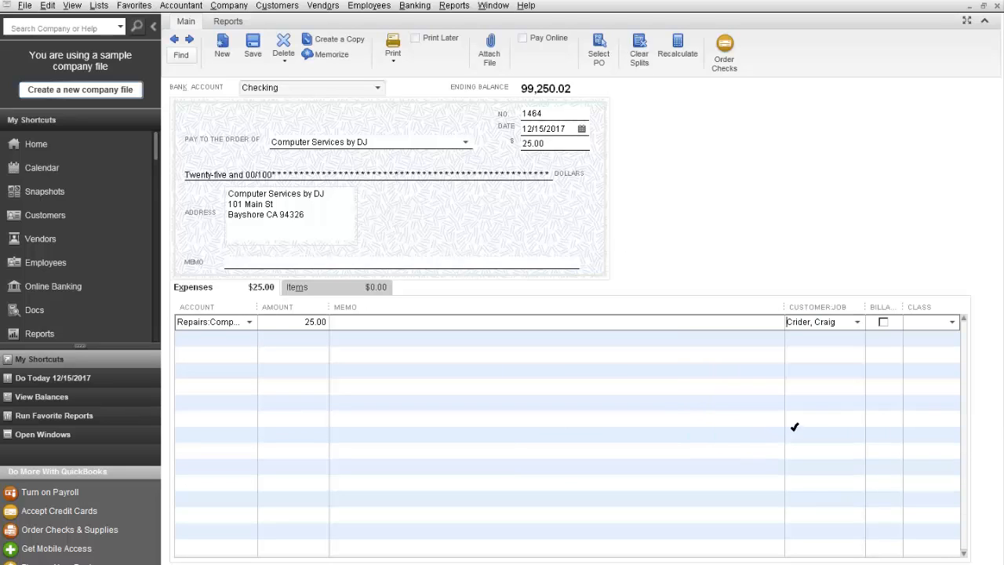